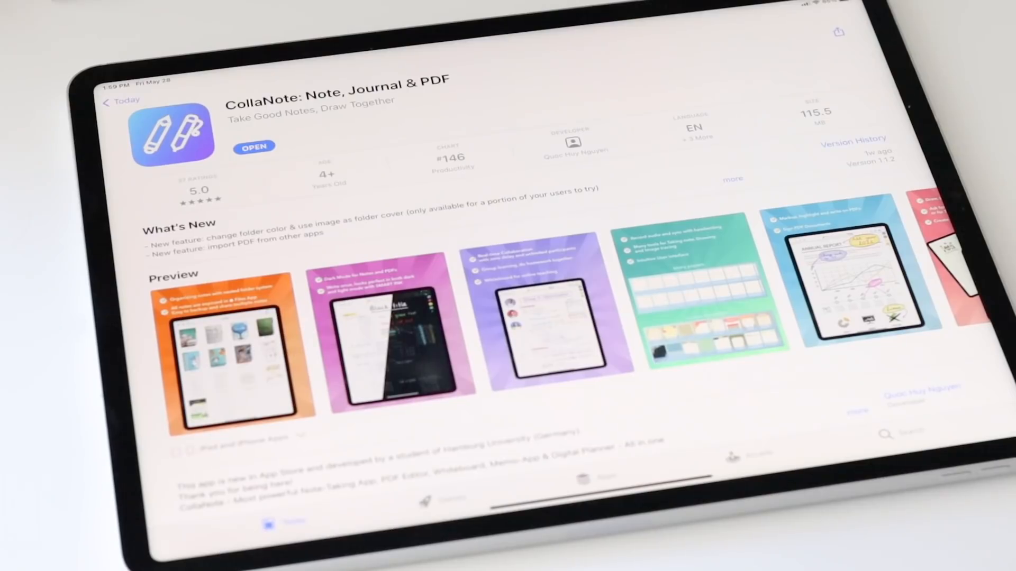
Swipe through CollaNote's App Store preview screenshots, then return to the home screen
scroll("left", 3)
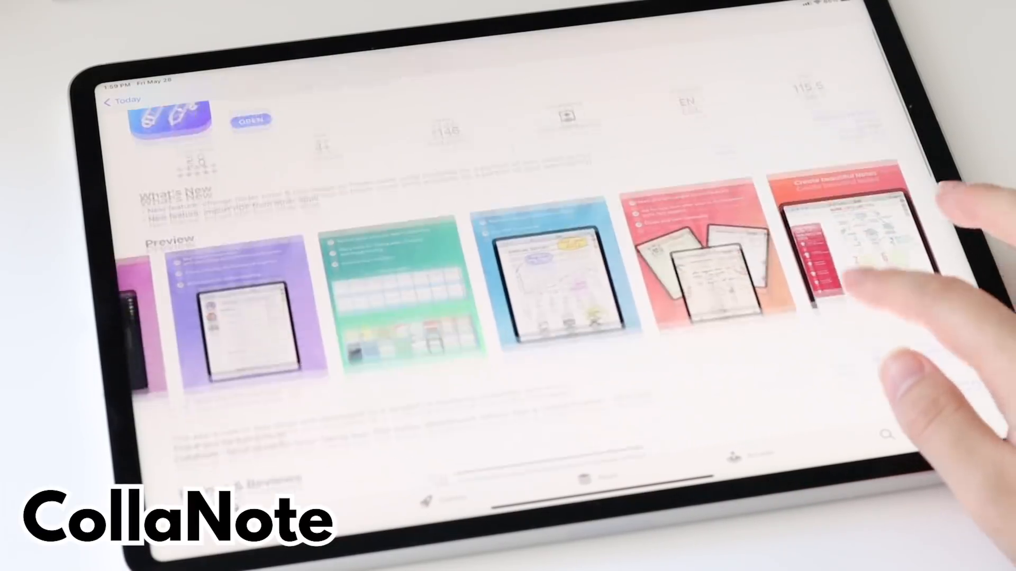
scroll("down", 3)
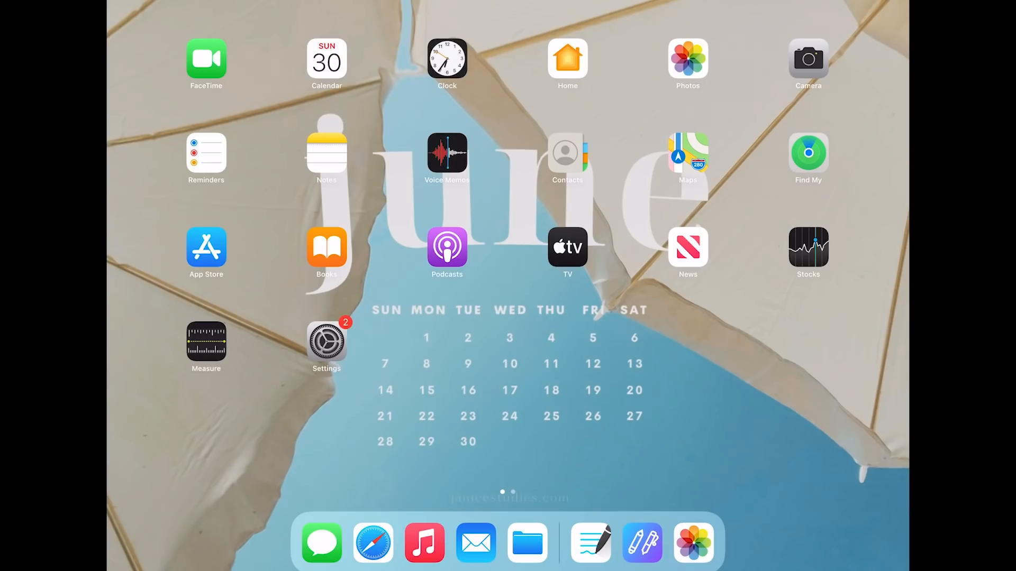
Launch CollaNote, browse the paper and template options, and create a note named 'test'
left_click(591, 543)
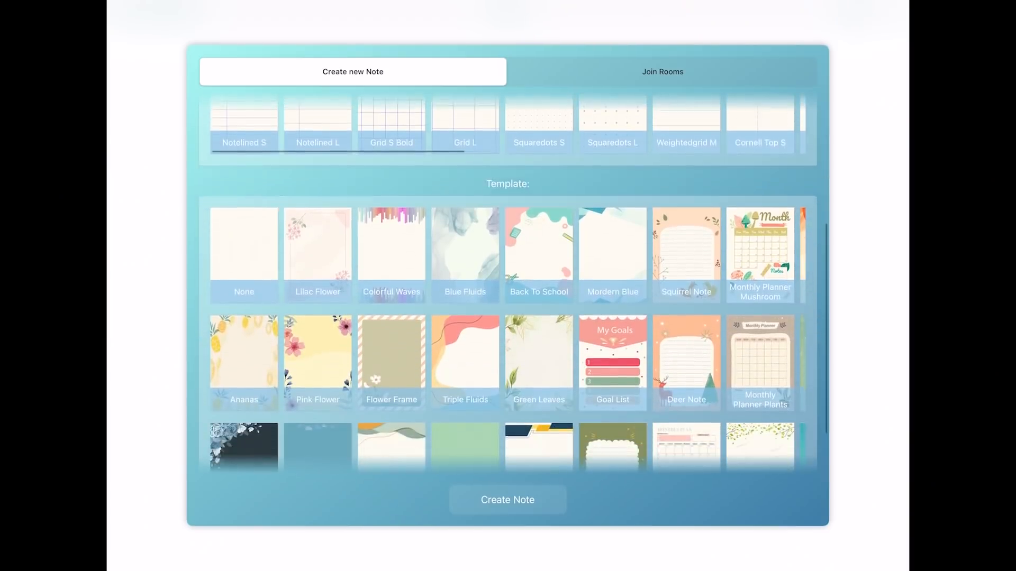
scroll("down", 3)
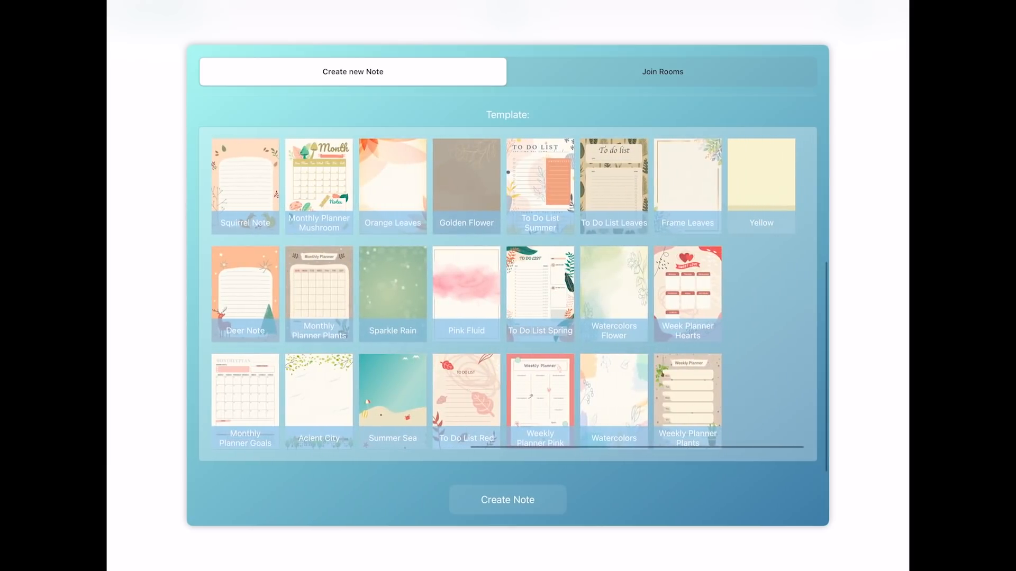
scroll("left", 3)
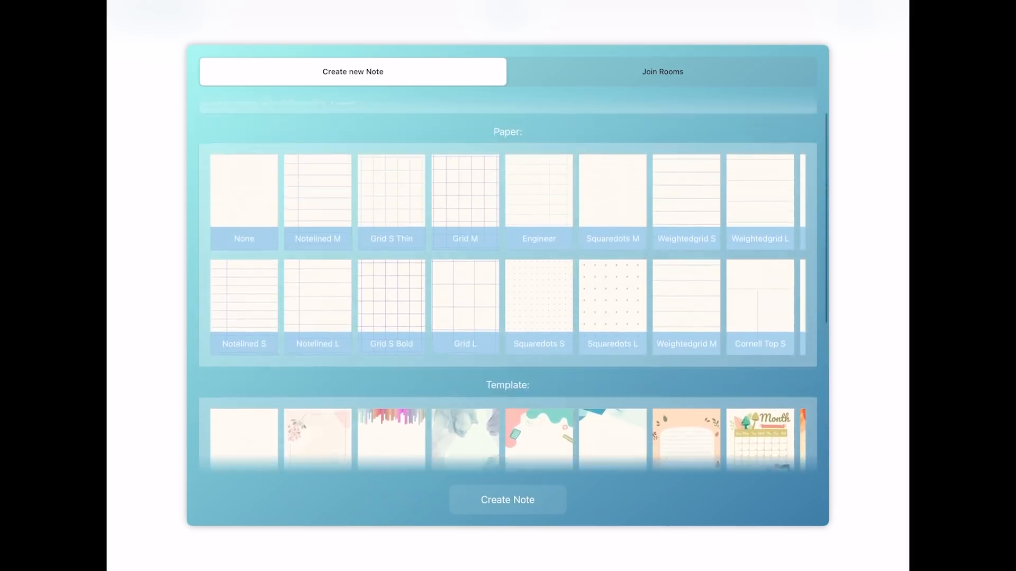
type("test")
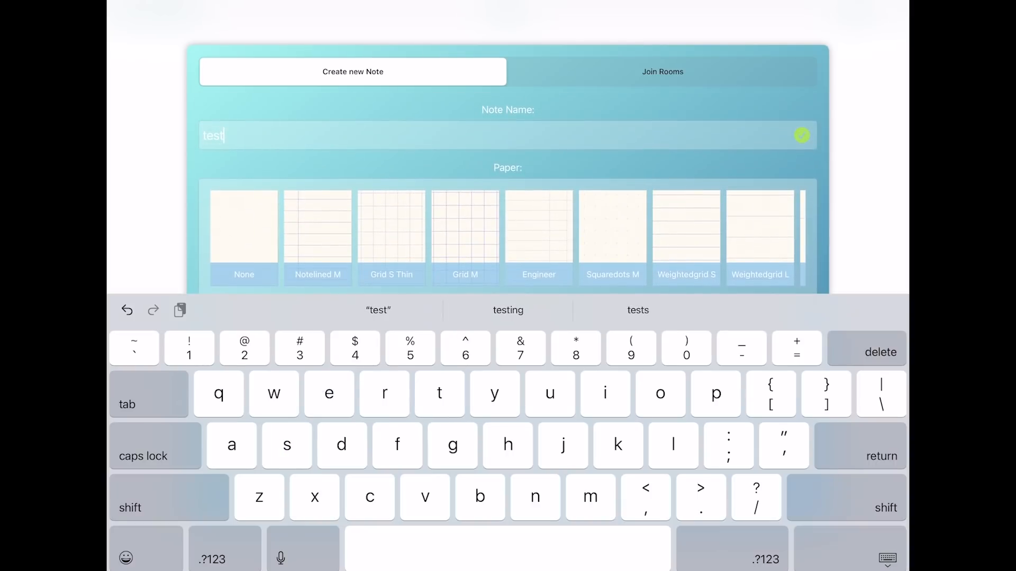
left_click(801, 136)
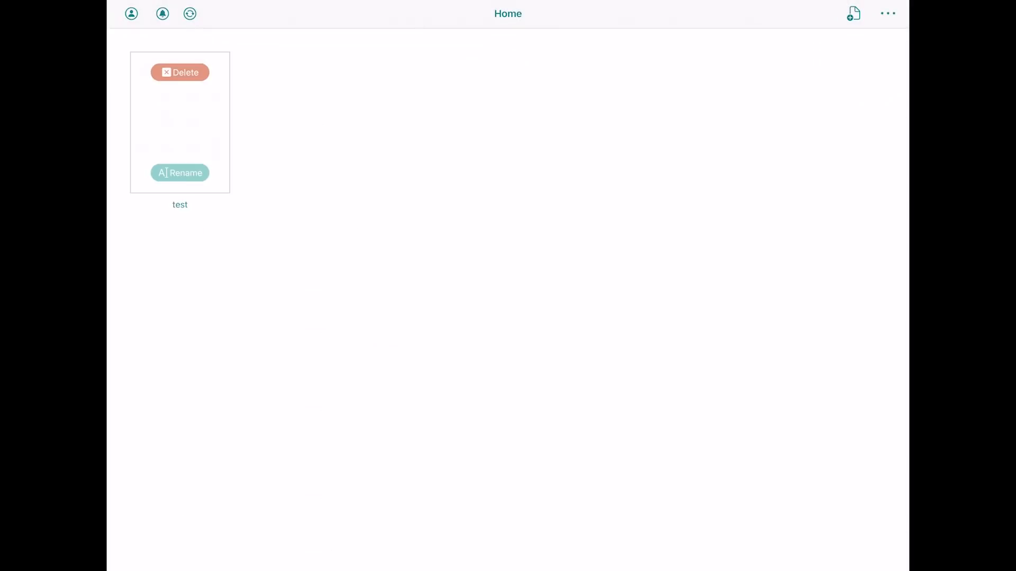
Open the 'test' note from the CollaNote home page
left_click(887, 13)
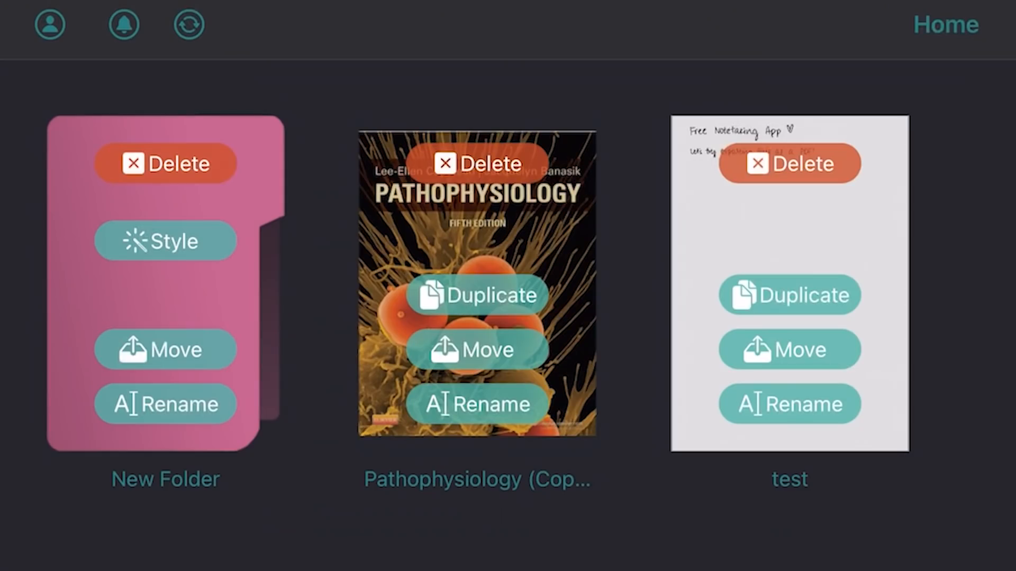
left_click(478, 349)
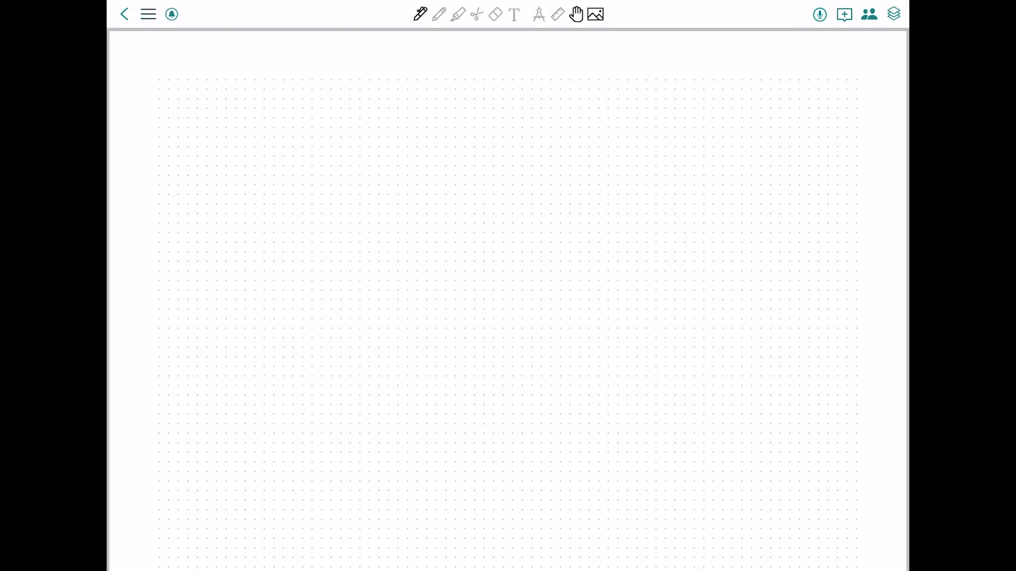
Switch the test note's page from dots to grid paper and bring up note settings
left_click(148, 14)
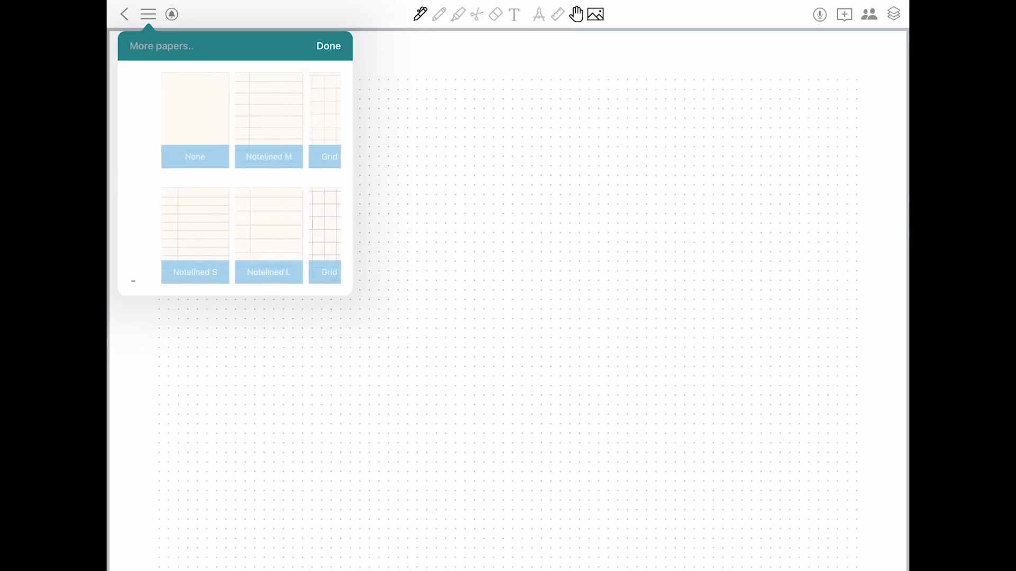
left_click(329, 235)
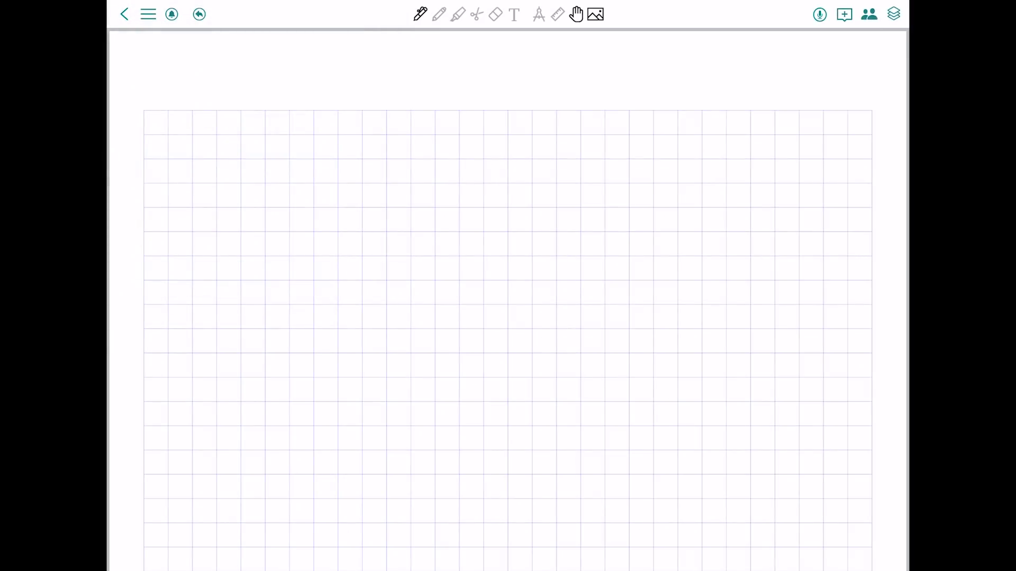
left_click(147, 13)
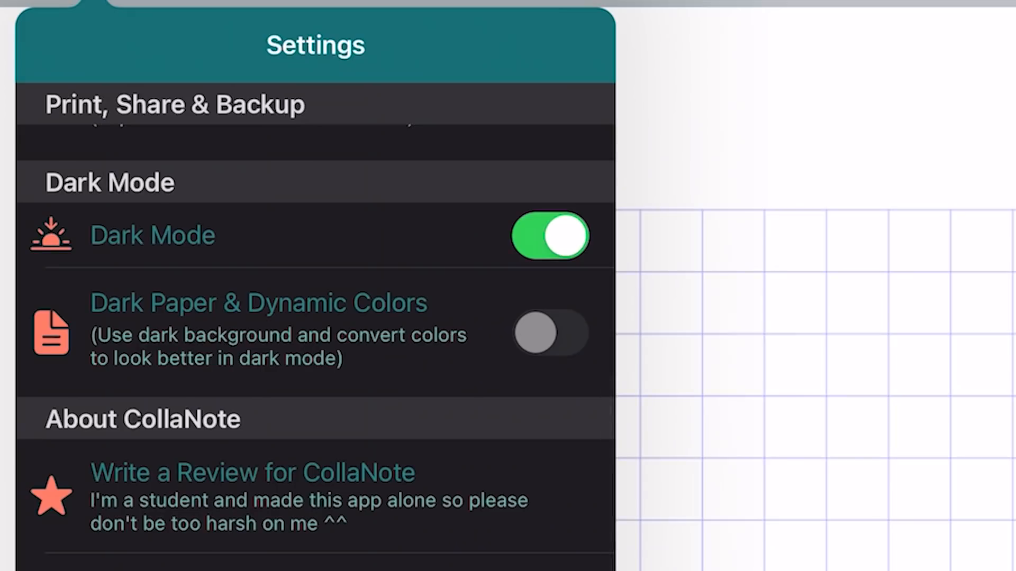
View the textbook PDF with Dark Paper & Dynamic Colors on, then switch it off
left_click(549, 332)
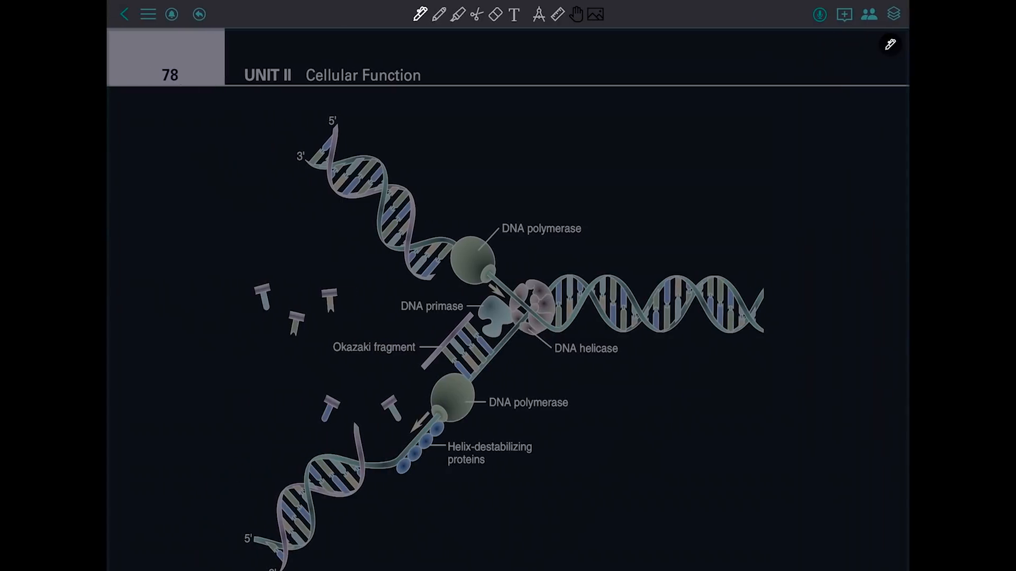
scroll("down", 3)
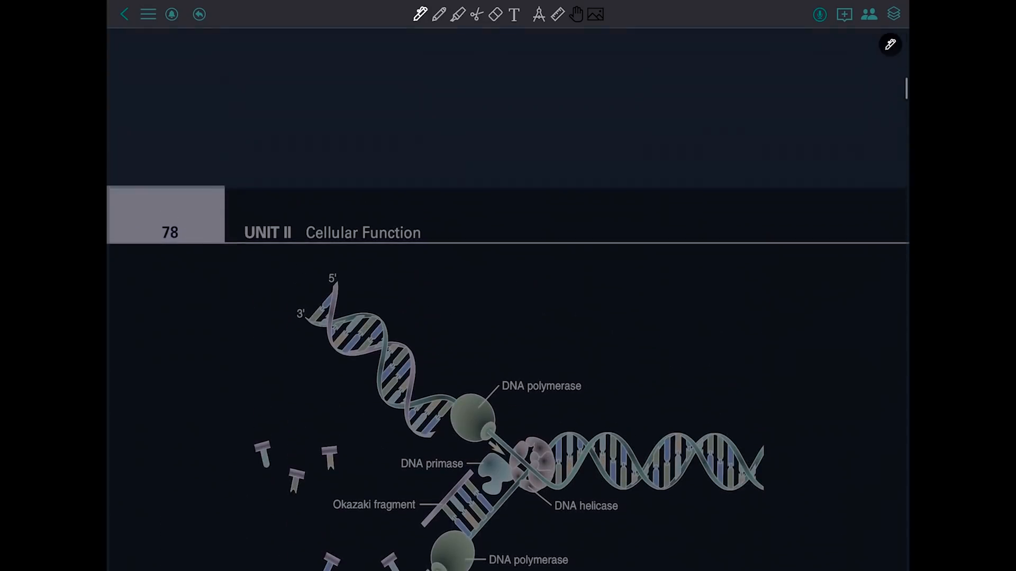
left_click(148, 14)
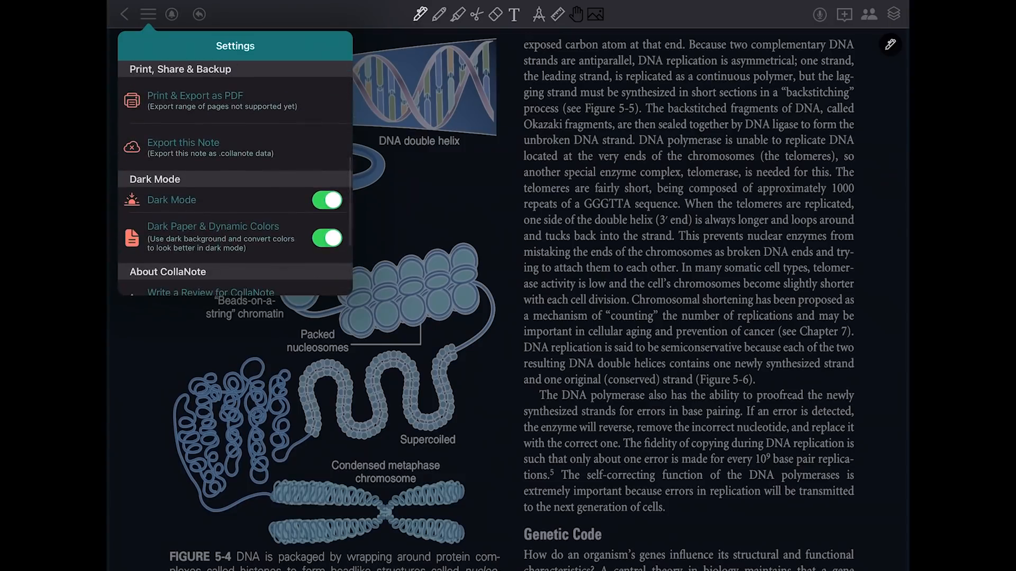
left_click(327, 237)
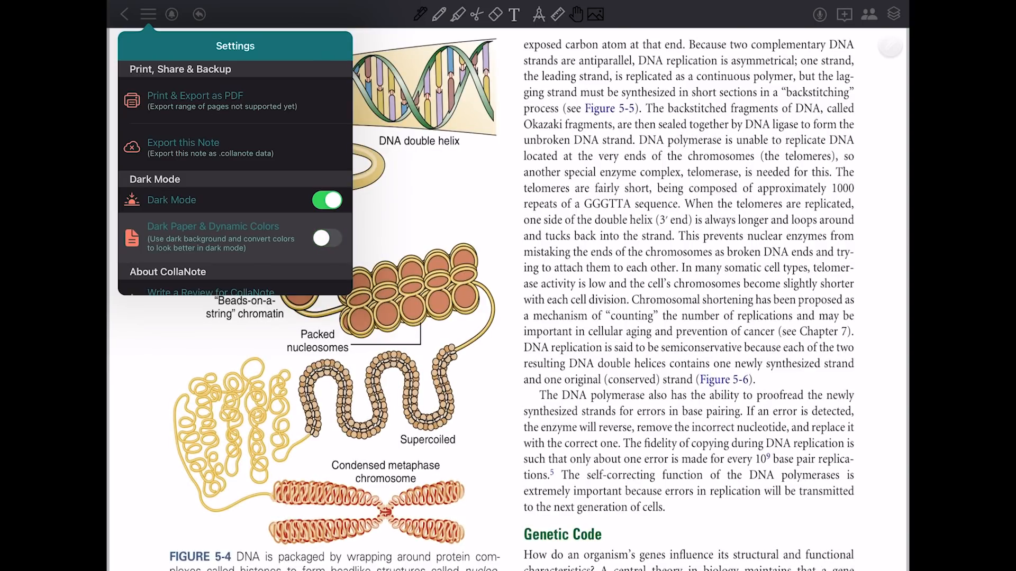
left_click(327, 238)
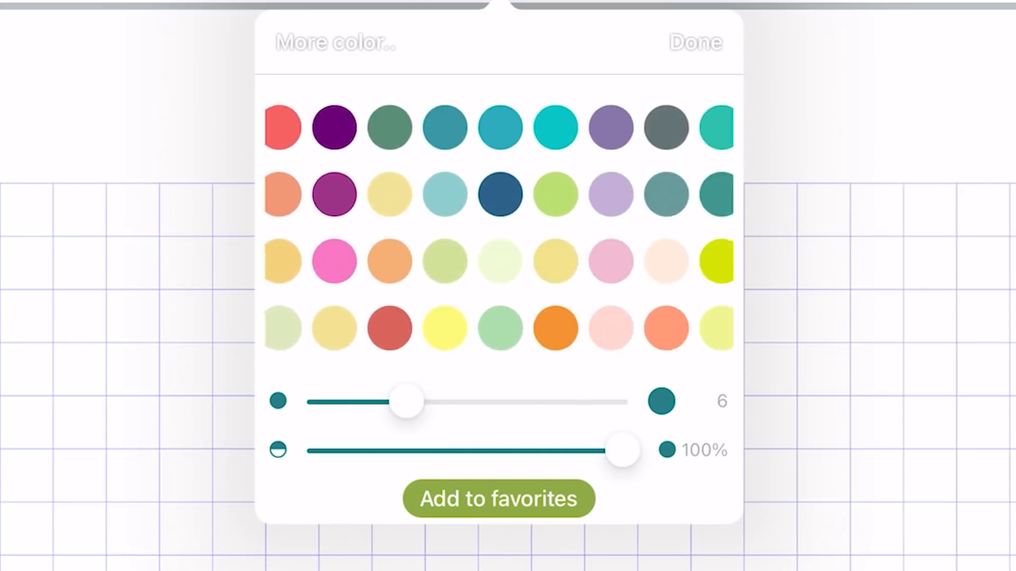
Pick an orange-red pen colour from the custom colour spectrum
left_click(335, 42)
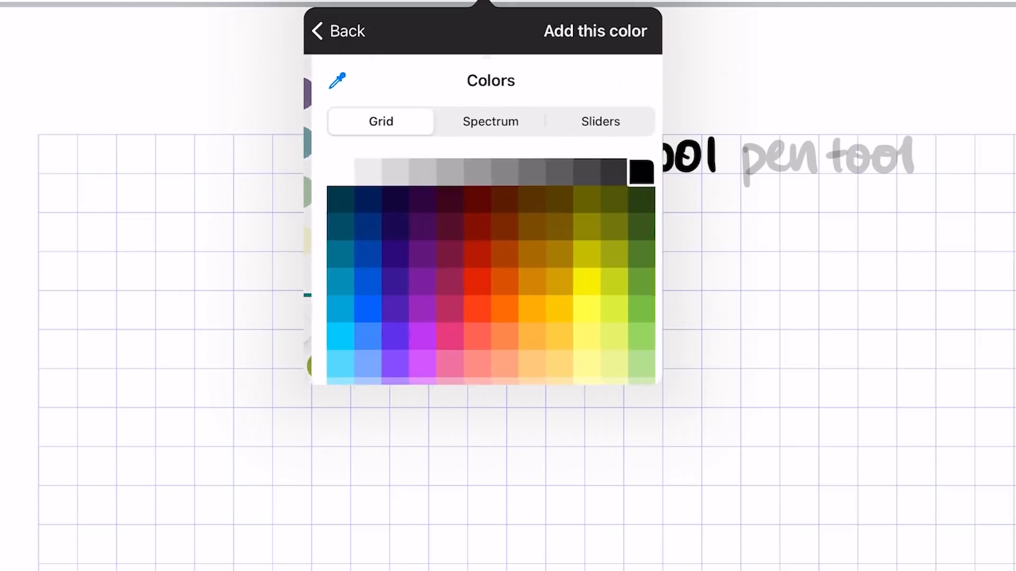
left_click(482, 121)
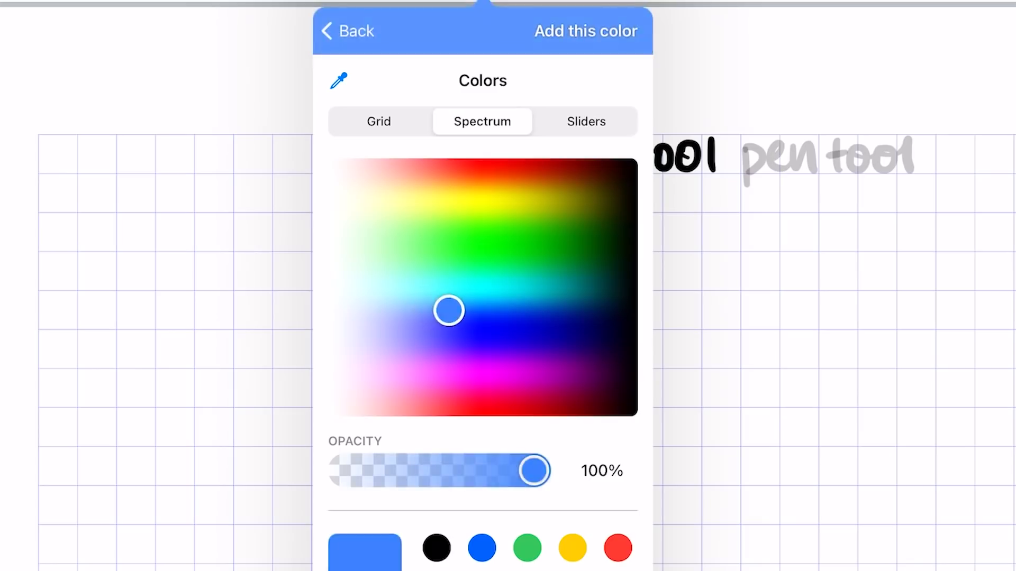
left_click(586, 121)
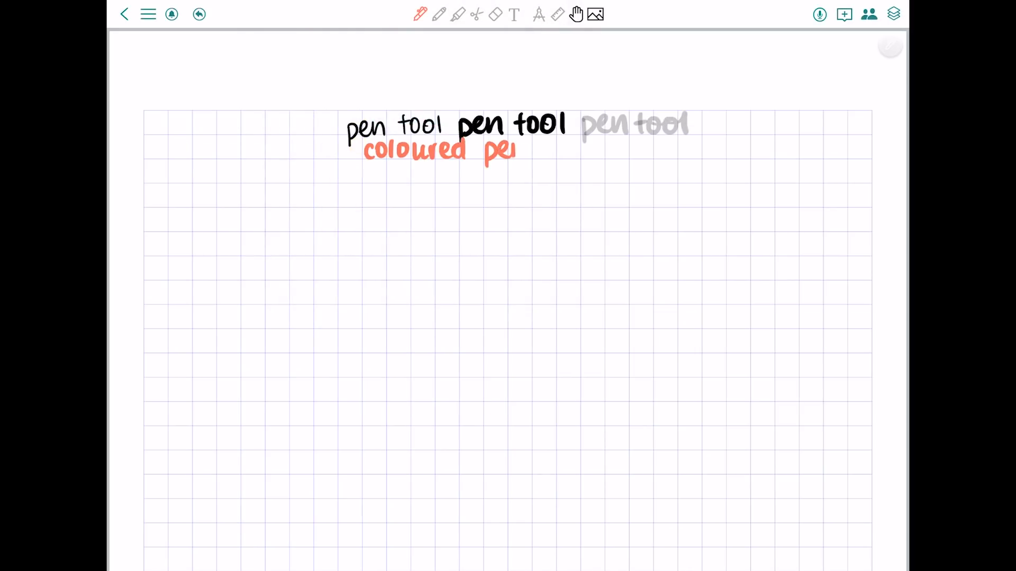
Select the Pencil tool and confirm its colour and thickness for the pencil samples
left_click(438, 14)
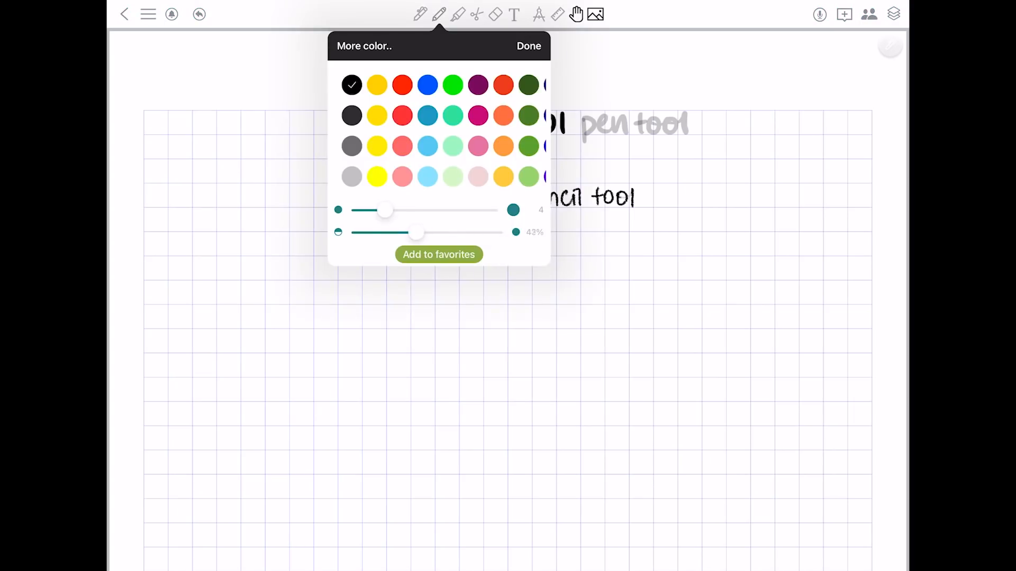
left_click(529, 46)
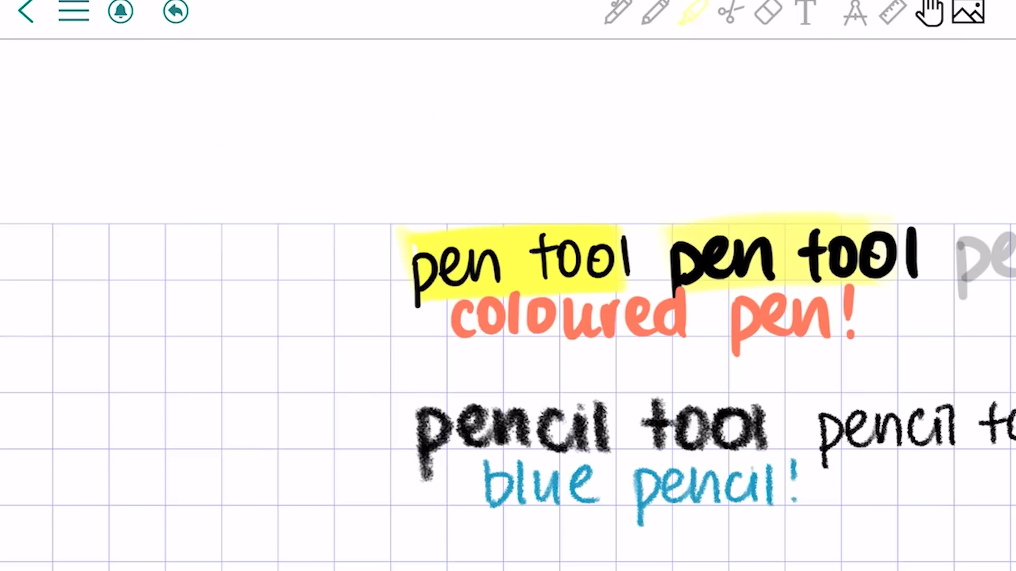
Select the Highlighter with yellow colour and set its stroke thickness
left_click(73, 12)
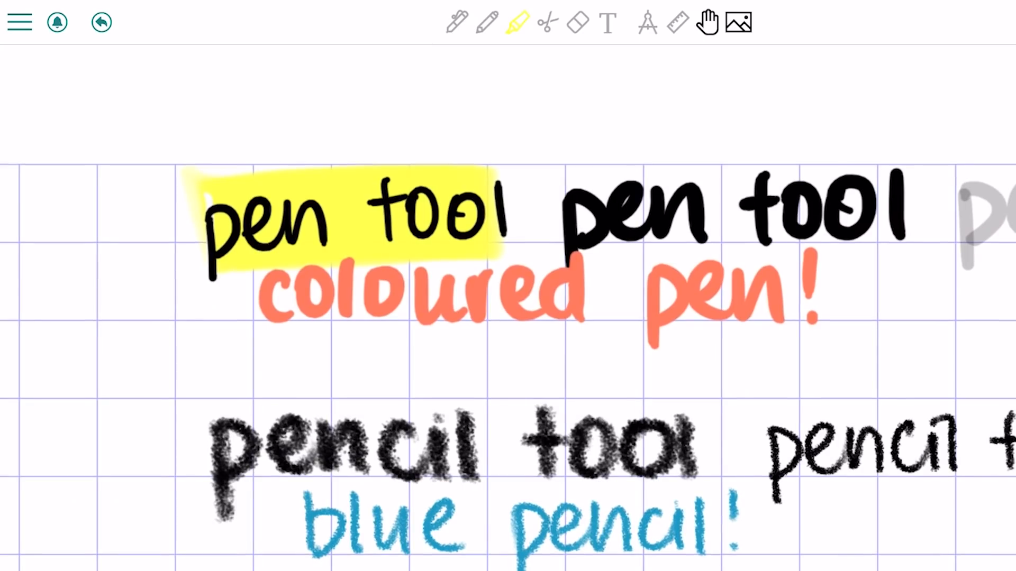
left_click(456, 13)
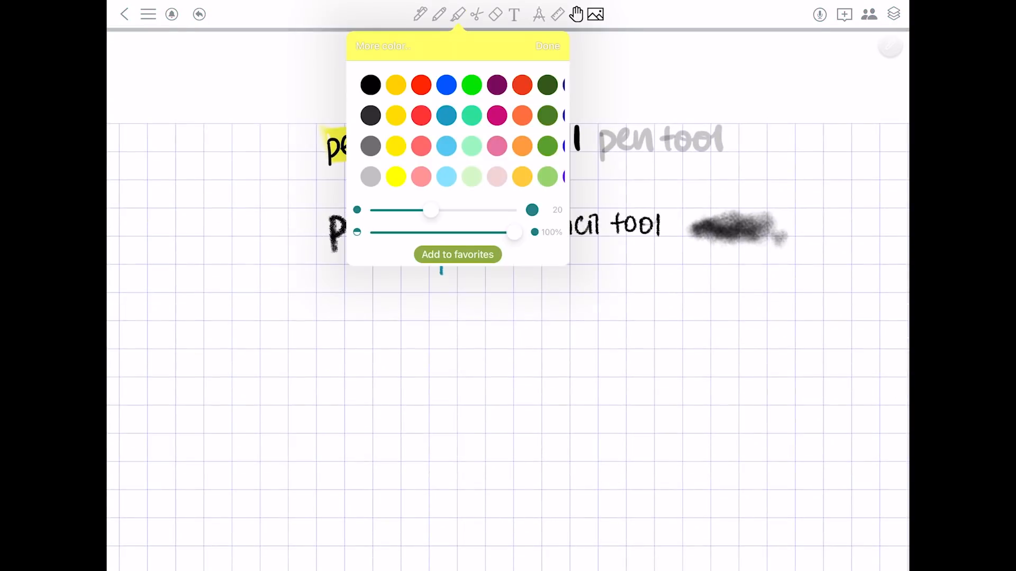
left_click_drag(514, 232, 407, 232)
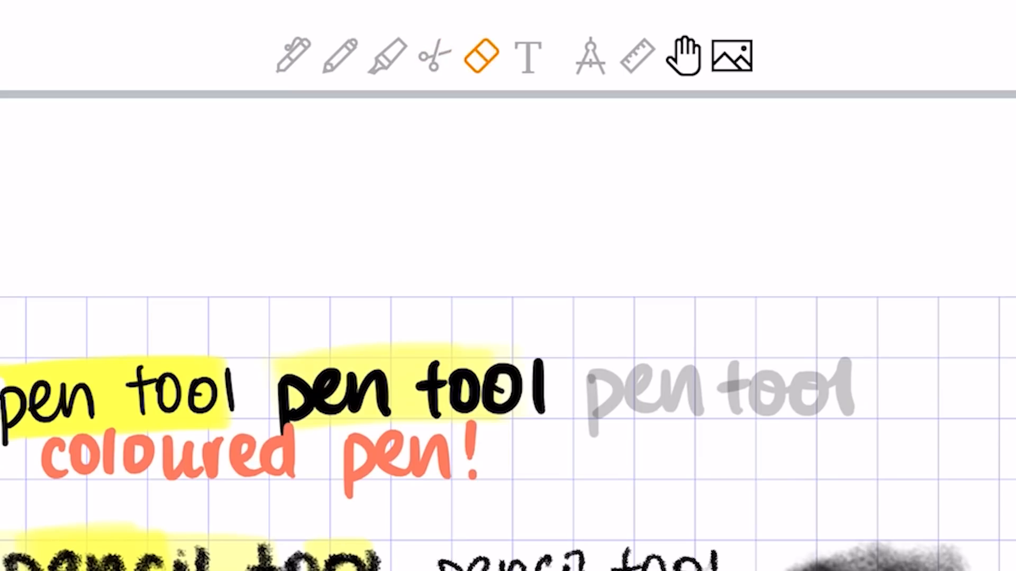
Set the eraser to Partial, rub out parts of the samples, and draw a black squiggle
left_click(481, 57)
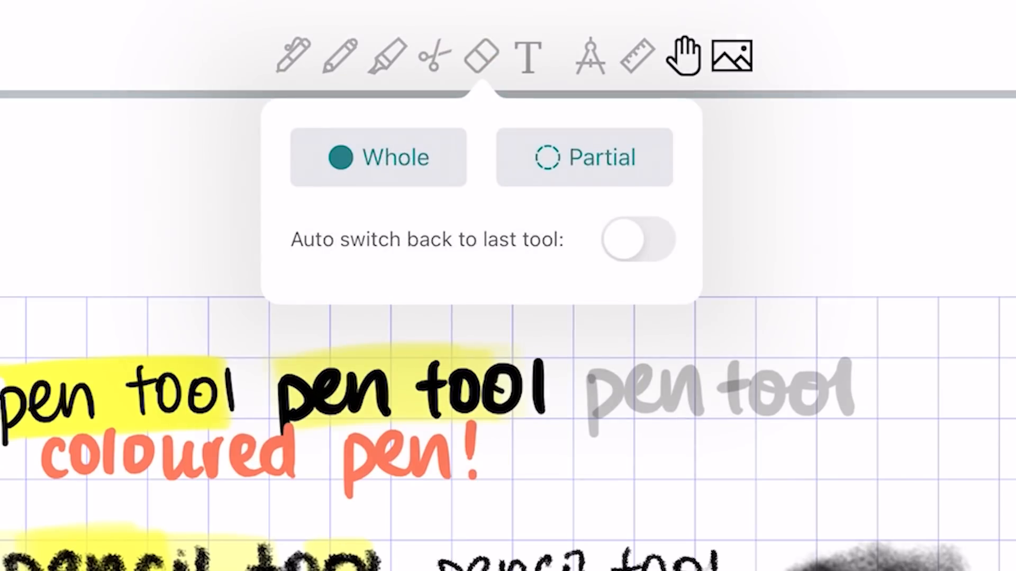
left_click(637, 239)
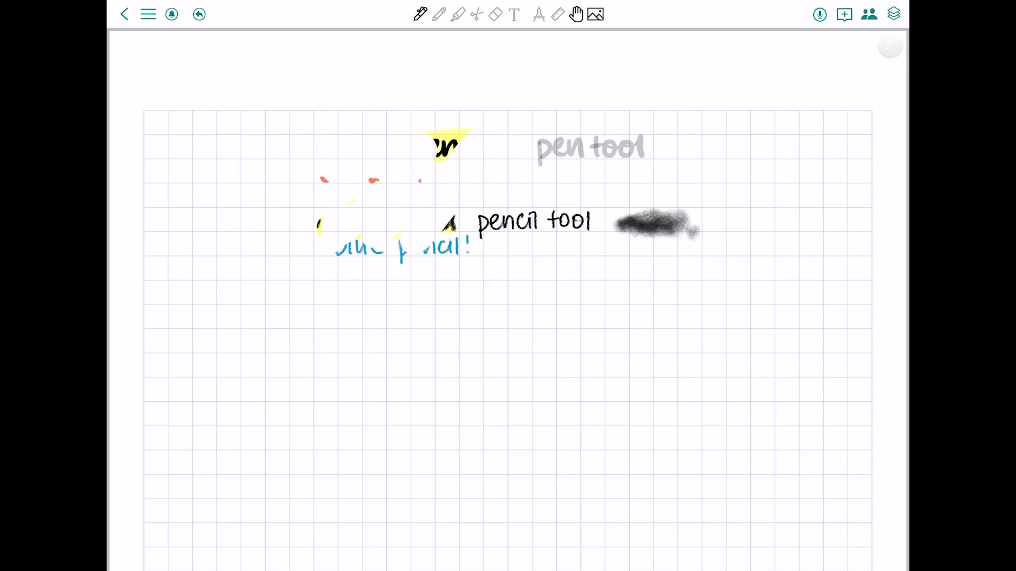
left_click_drag(483, 149, 554, 178)
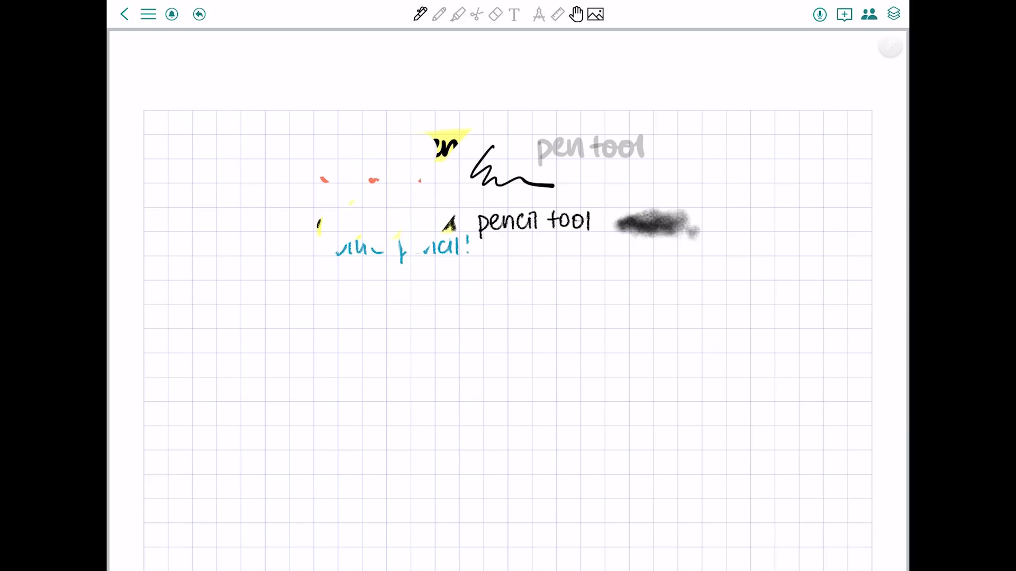
left_click(514, 14)
type("Hello! If you enjoy")
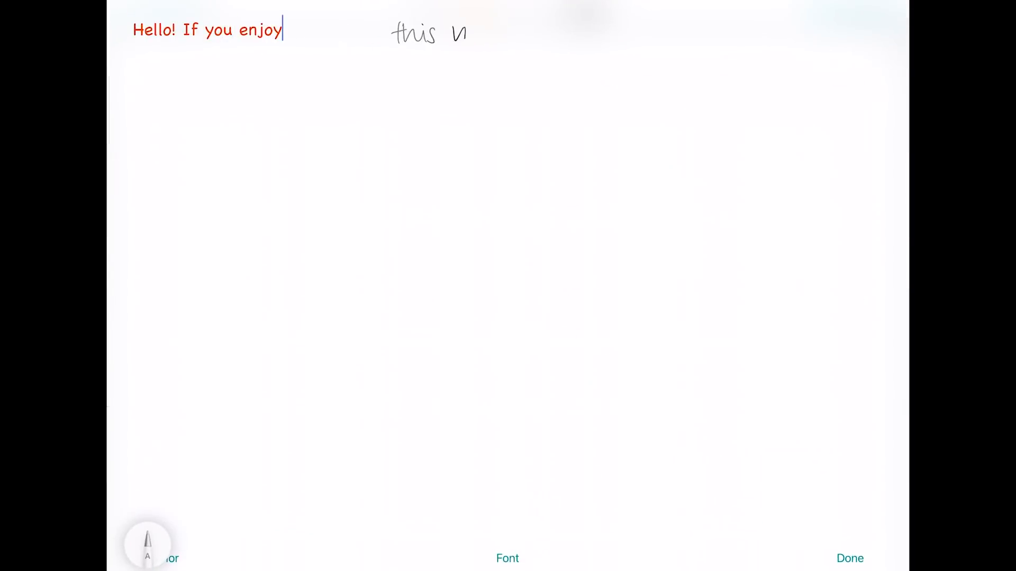
Extend the typed line with 'this video, give it' and choose a different font
type("this video, give it")
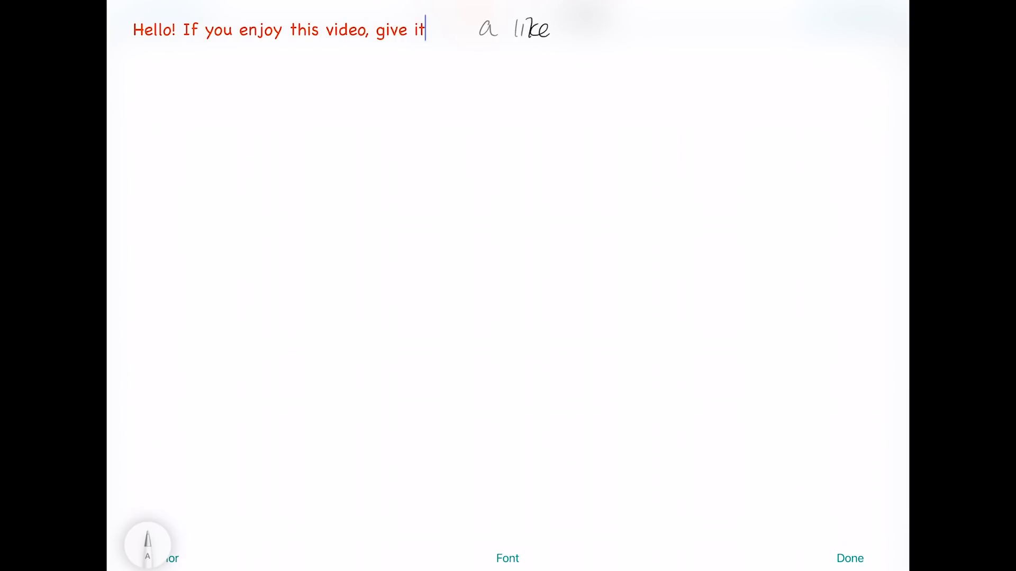
left_click(507, 558)
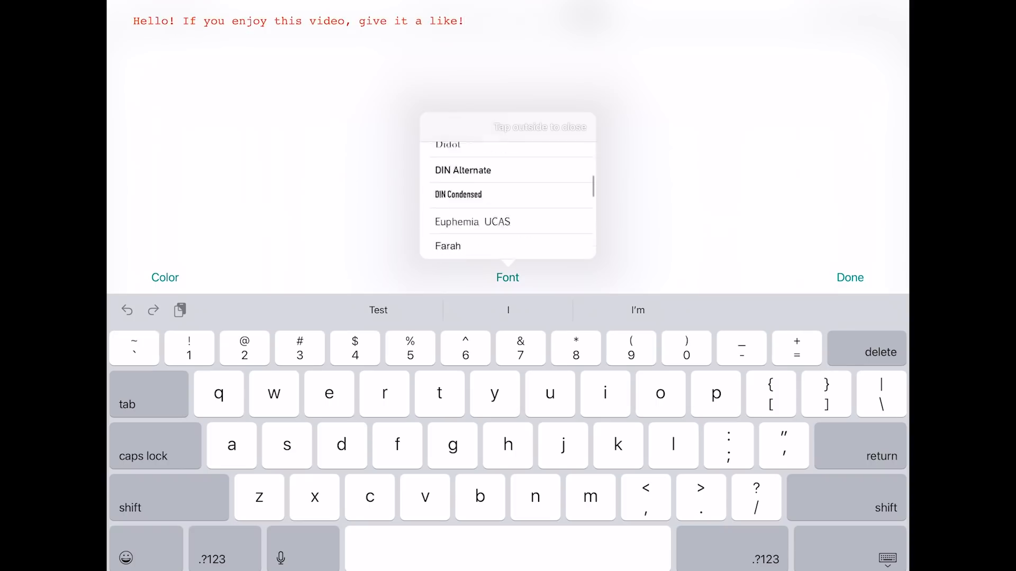
left_click(849, 277)
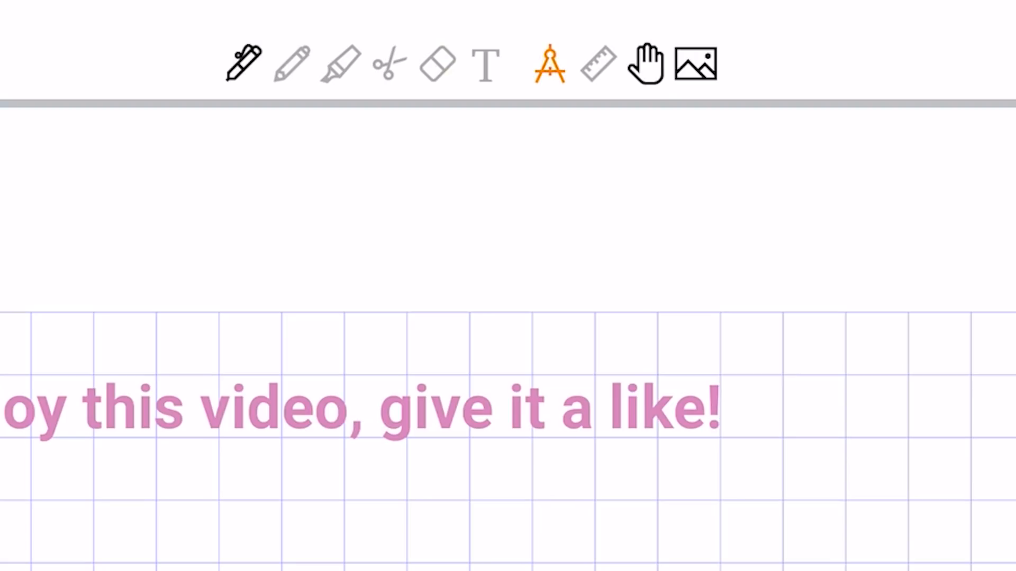
Draw a blue shape outline under the pink sentence with the Shape tool
left_click(293, 64)
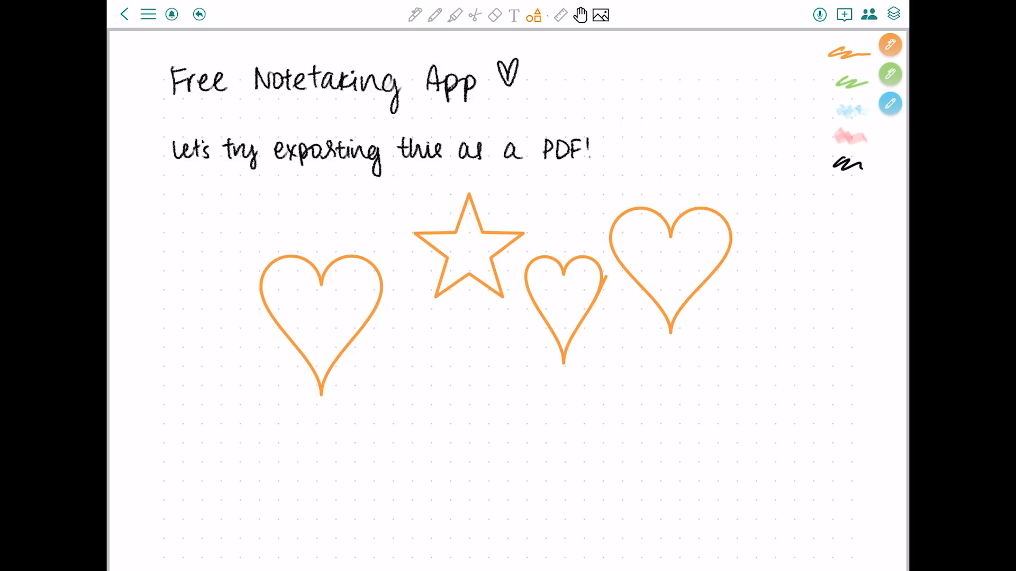
left_click_drag(411, 353, 510, 447)
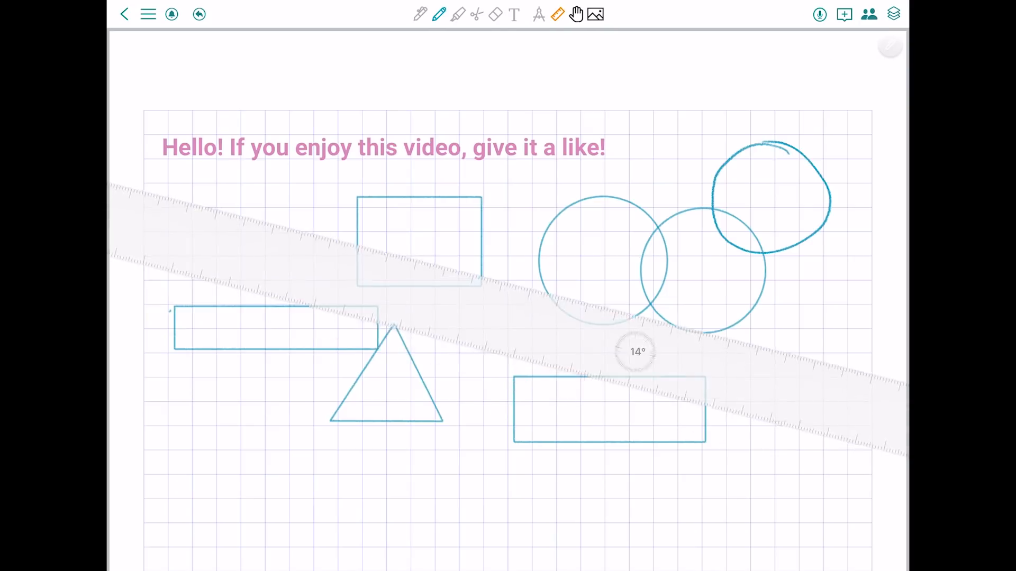
Angle the ruler across the drawn blue shapes
left_click_drag(404, 370, 634, 262)
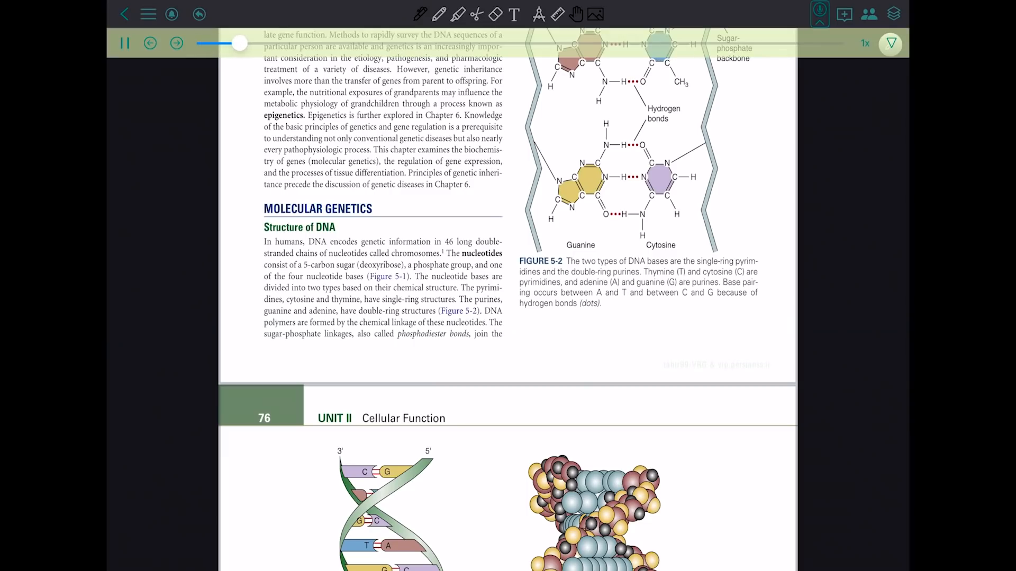
Bring textbook page 77 with the DNA double helix figure into view
left_click_drag(240, 43, 309, 43)
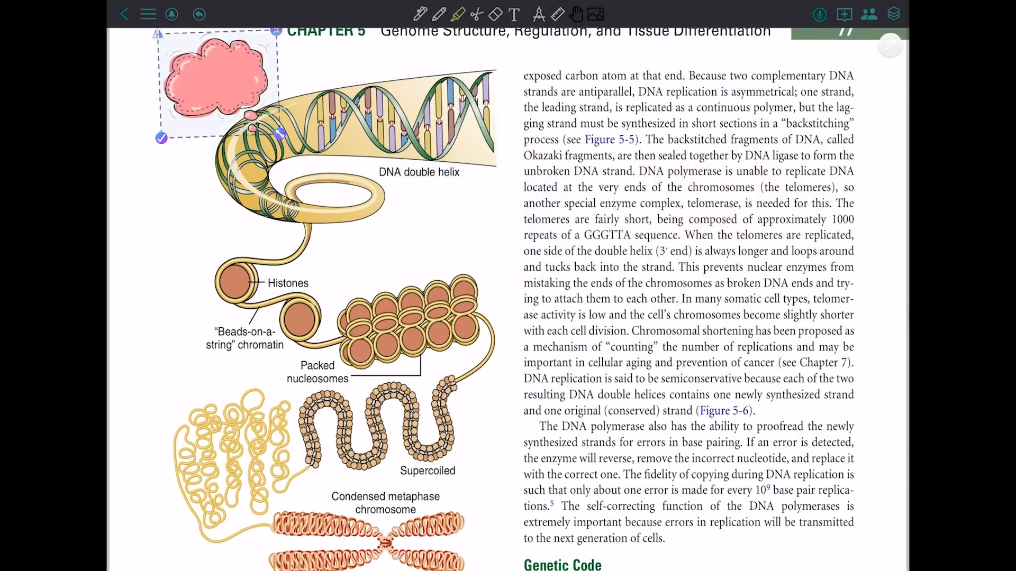
Open the note settings and scroll down to the Dark Mode options
left_click(845, 14)
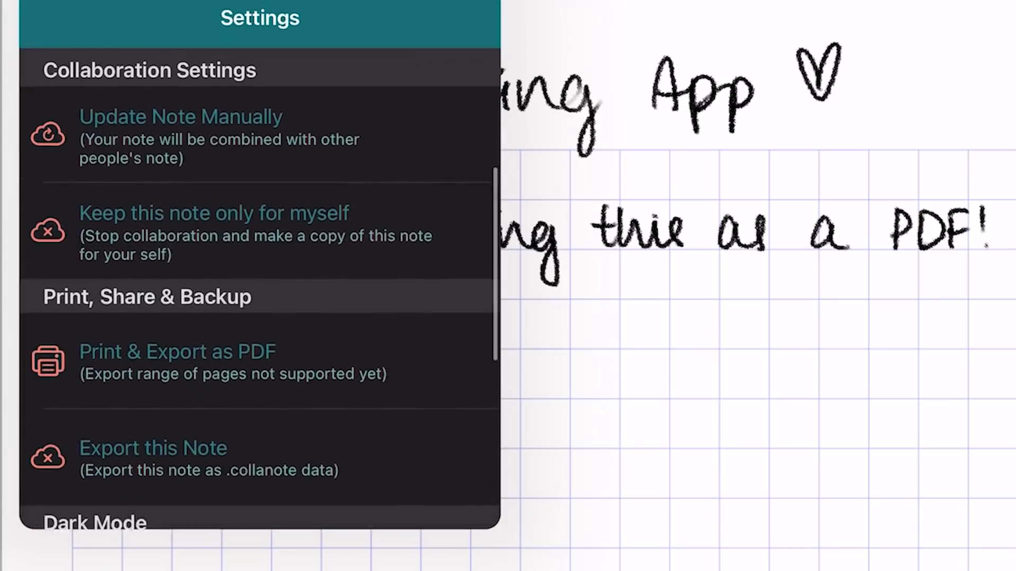
scroll("down", 3)
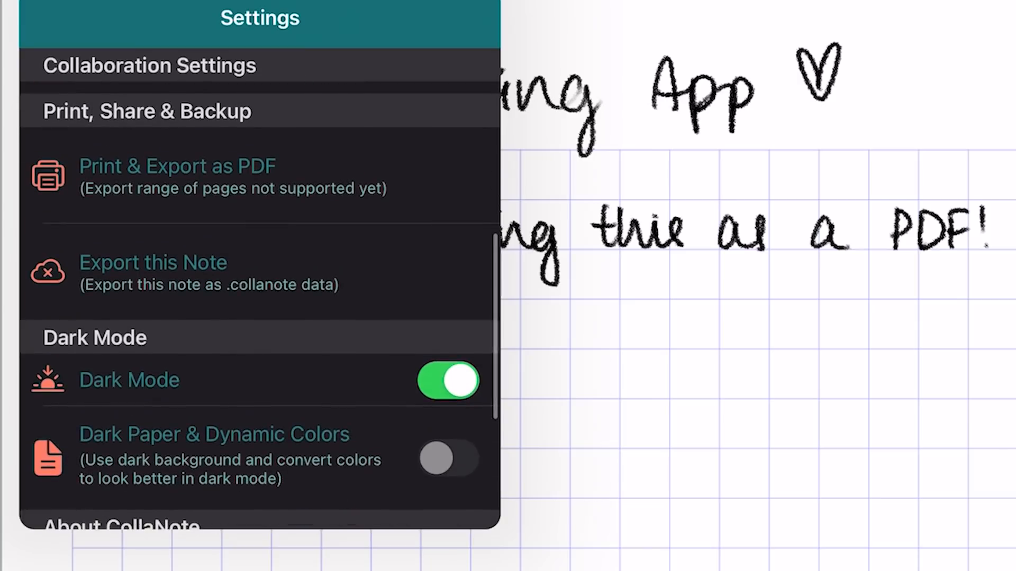